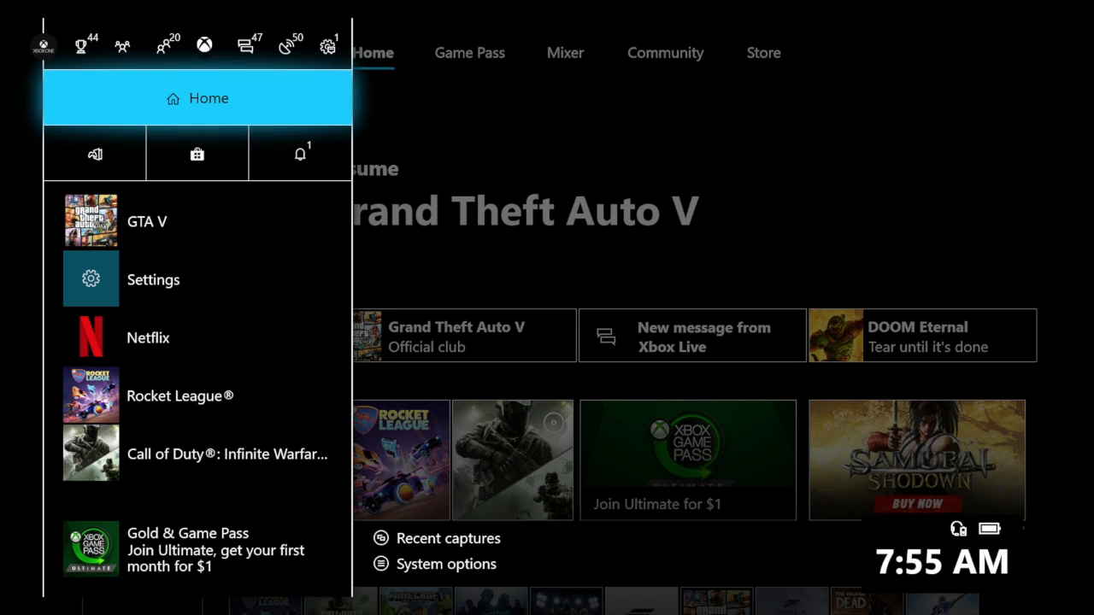
- Open Settings from the guide and select the Network category
left_click(94, 153)
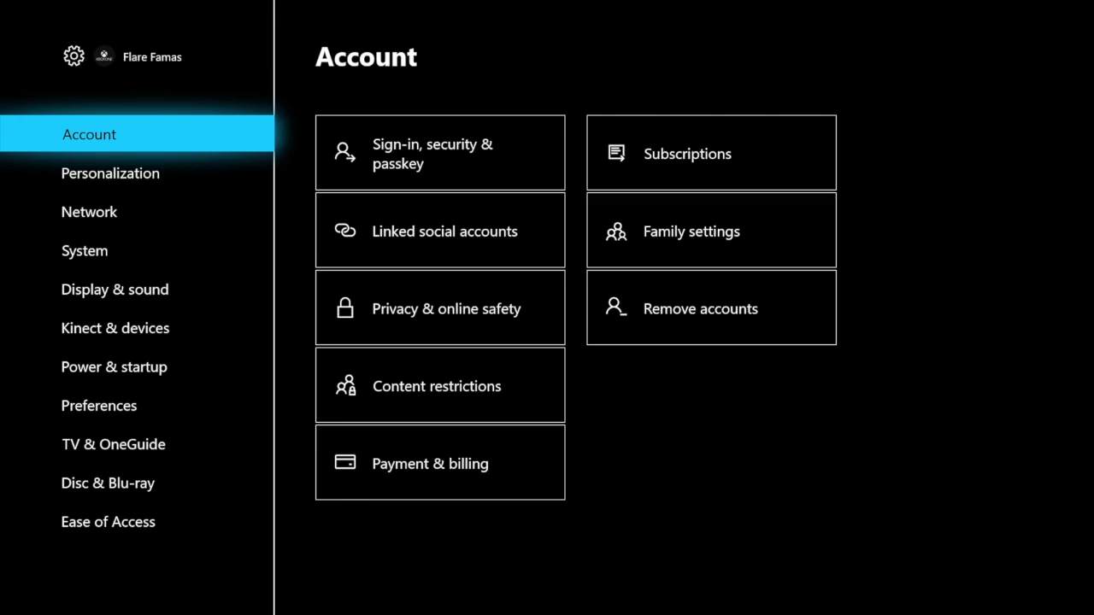
left_click(89, 211)
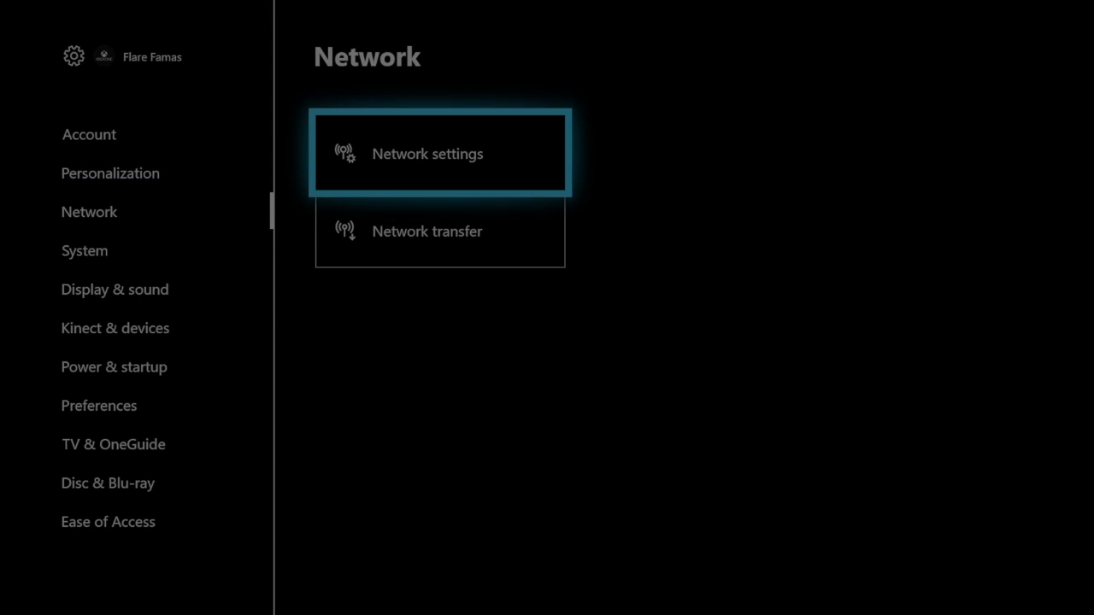
- Open Network settings, which report the console as not connected
left_click(439, 153)
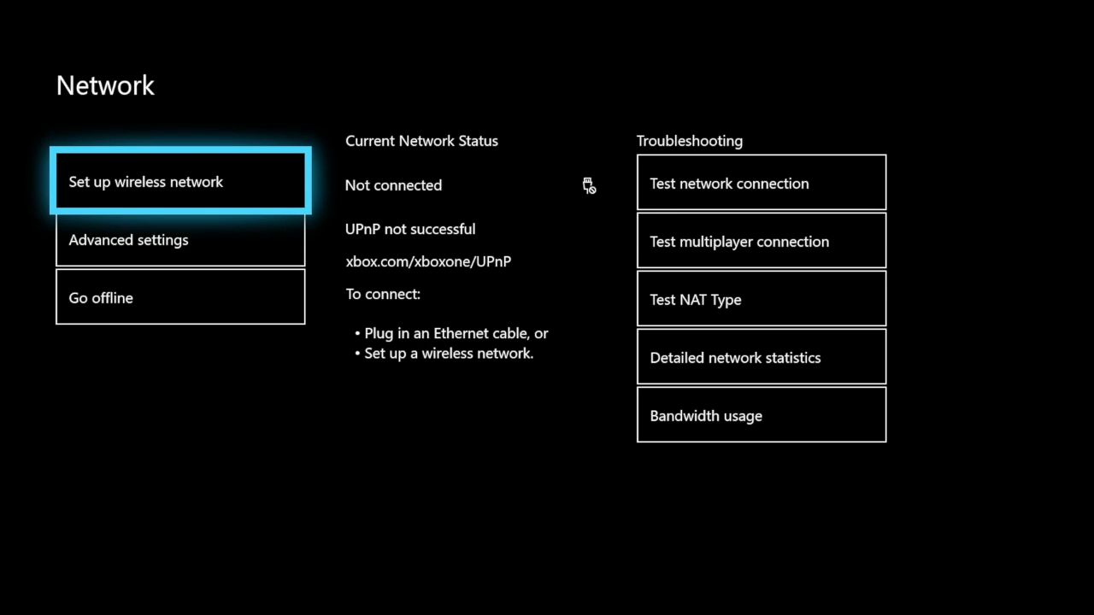
- Set up a wireless network and connect to Flare Famas
left_click(180, 180)
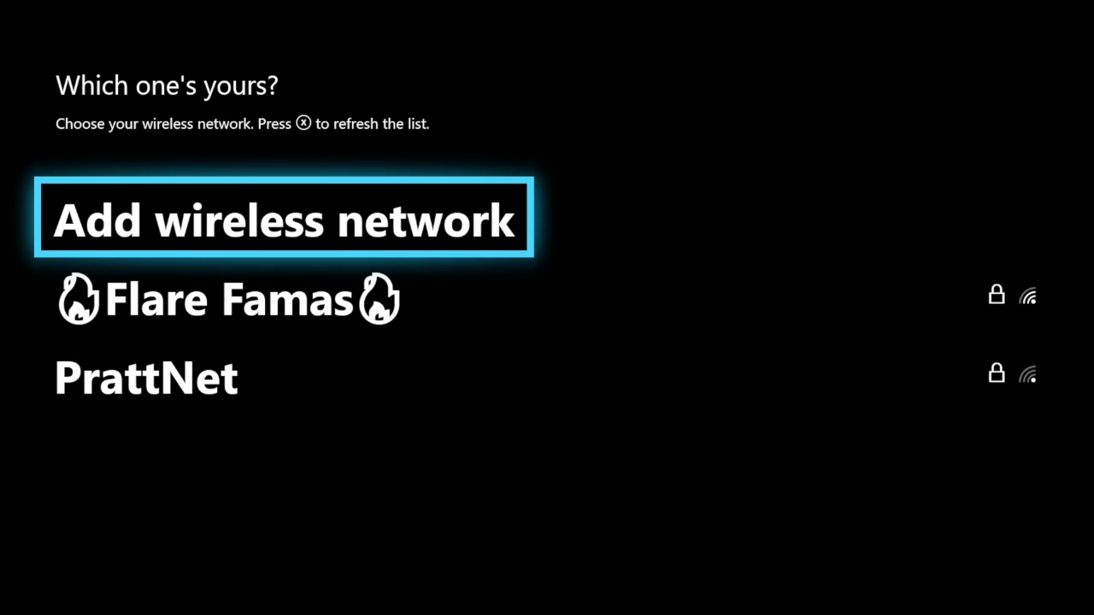
key("Down")
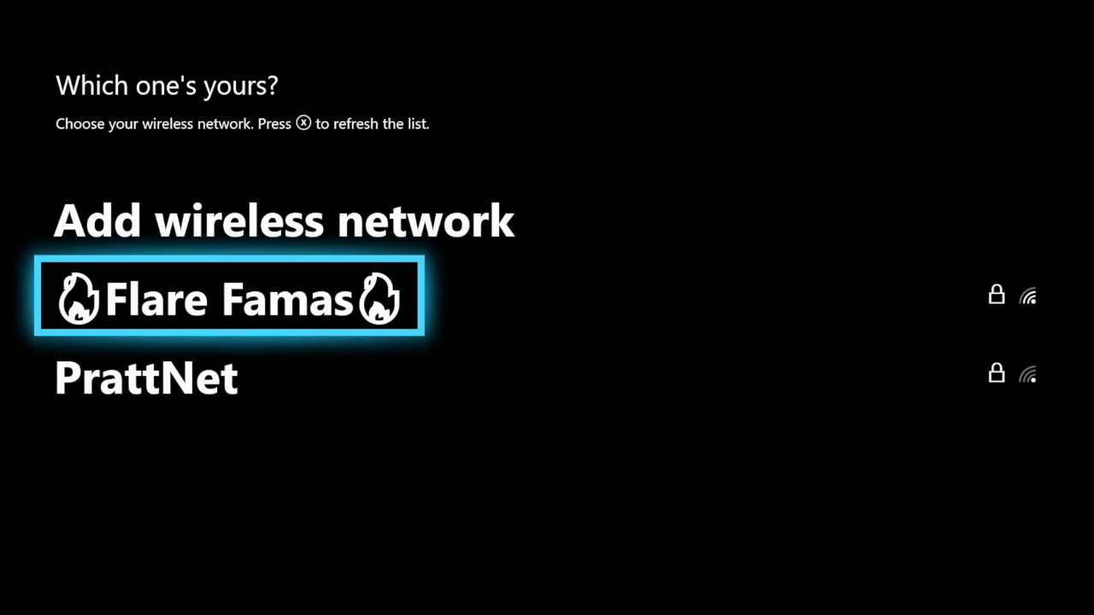
left_click(228, 296)
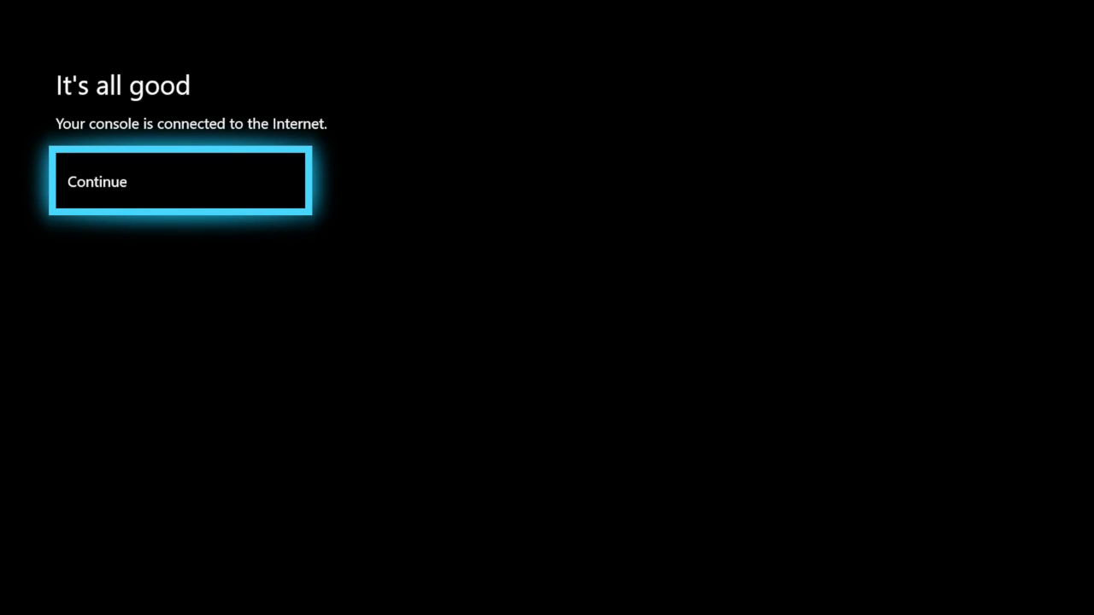
- Dismiss the success message, review Flare Famas status, and return to Network settings
left_click(180, 181)
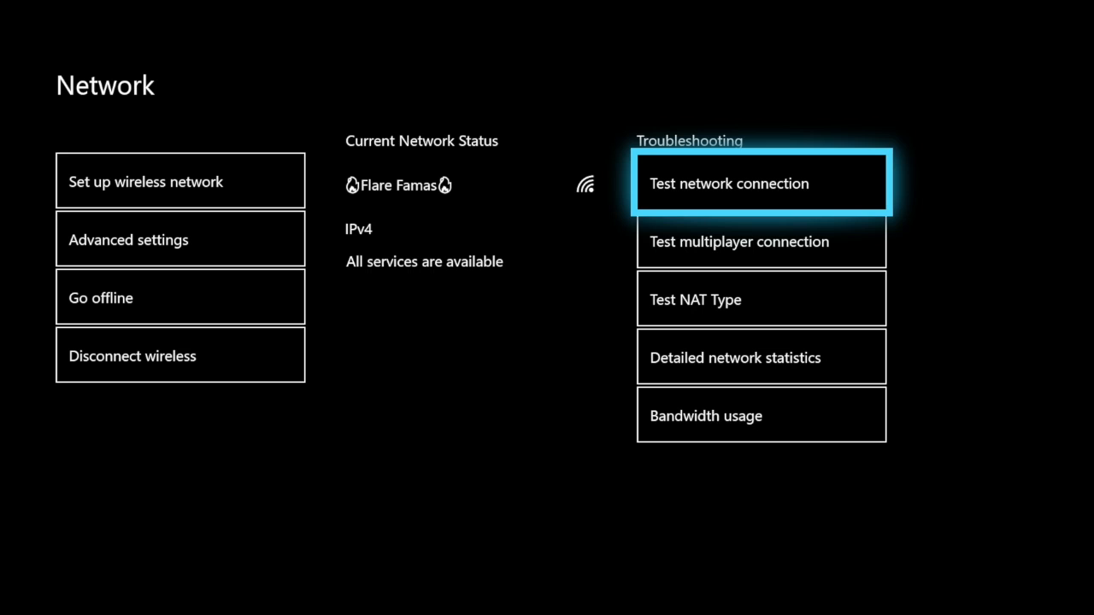
left_click(729, 182)
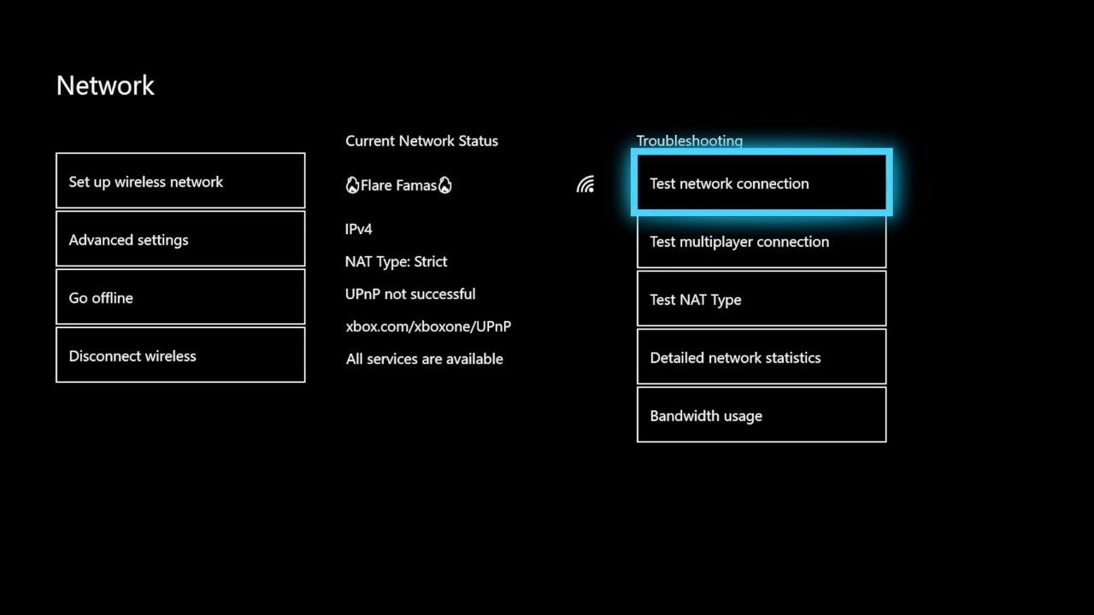
left_click(760, 183)
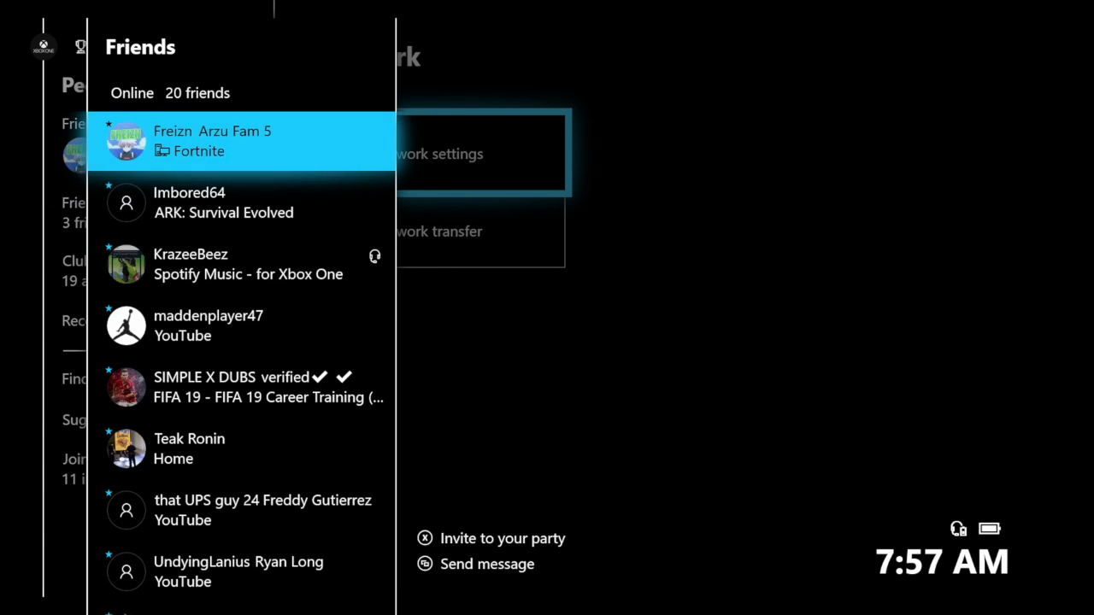
- Scroll down through the online friends and their current activities
scroll("down", 3)
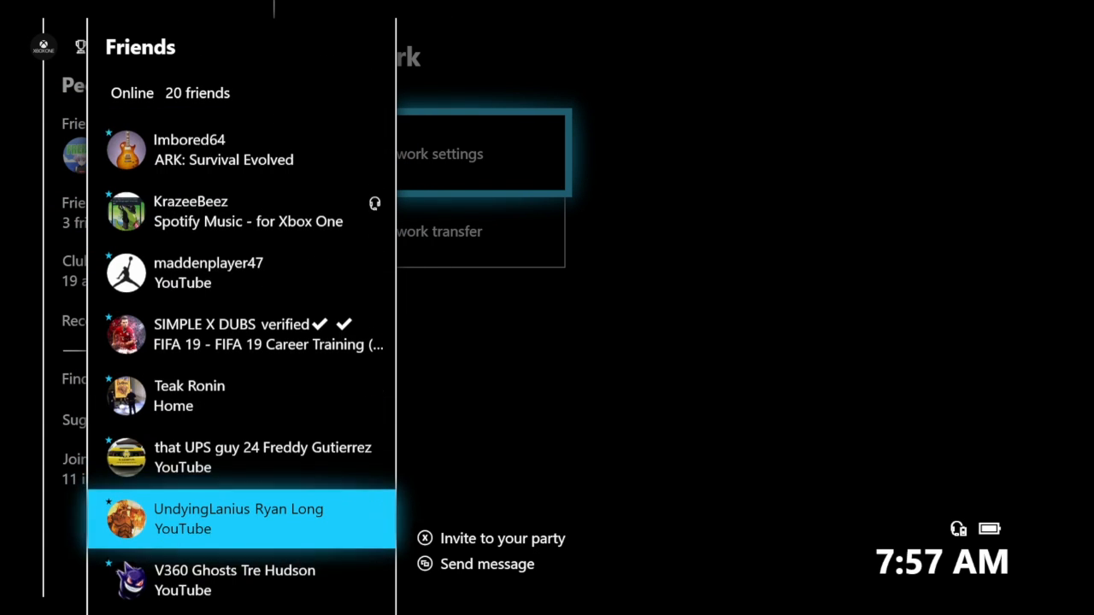
scroll("down", 3)
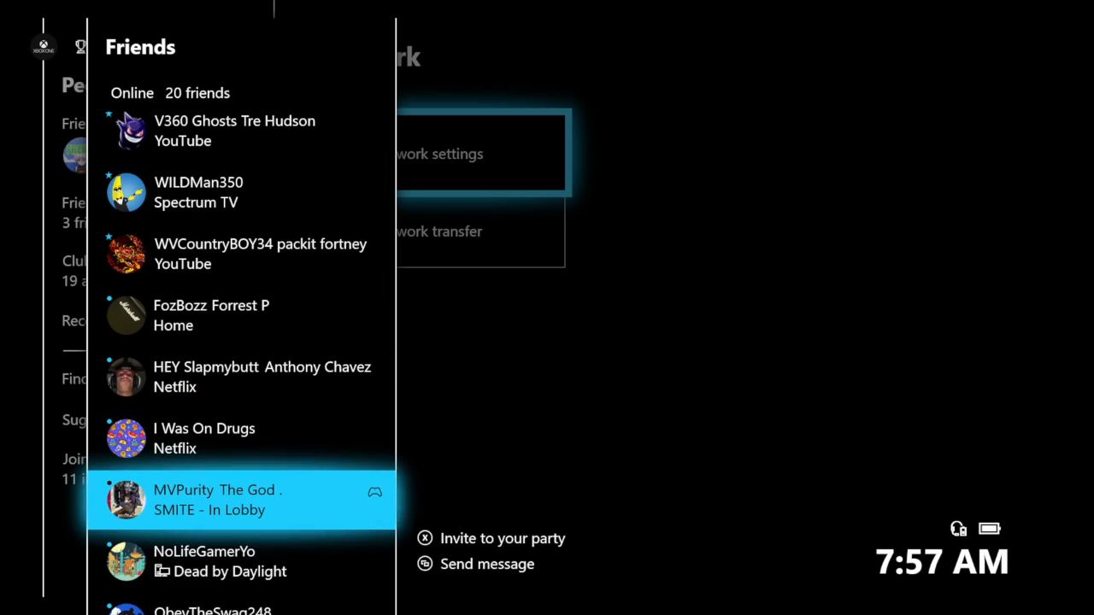